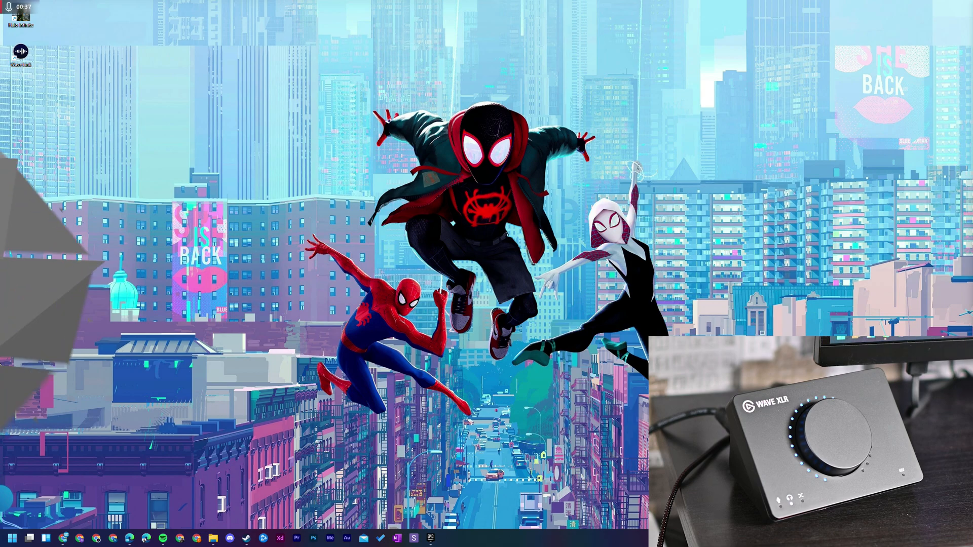
Launch Wave Link from the Start search by searching 'w'.
type("w")
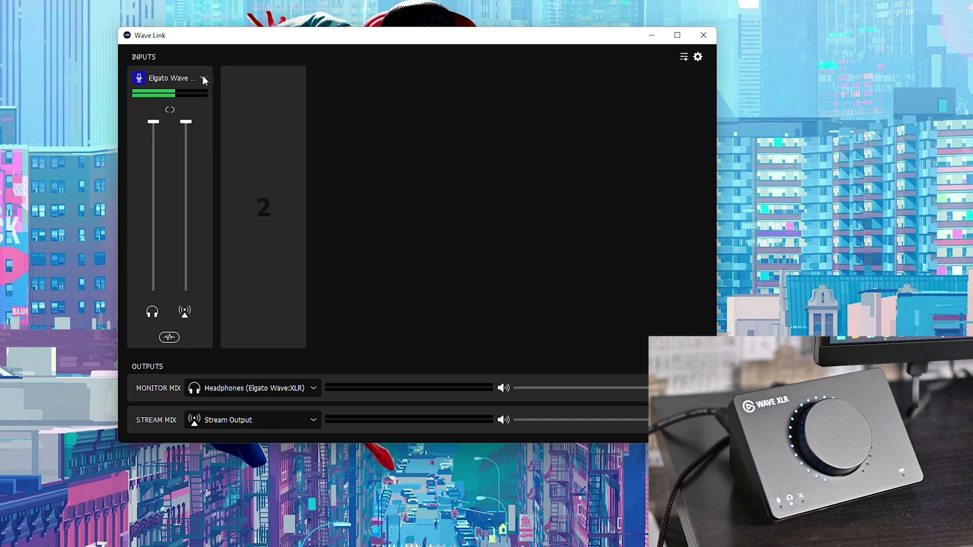
Show the Elgato Wave XLR input's device settings panel.
left_click(204, 80)
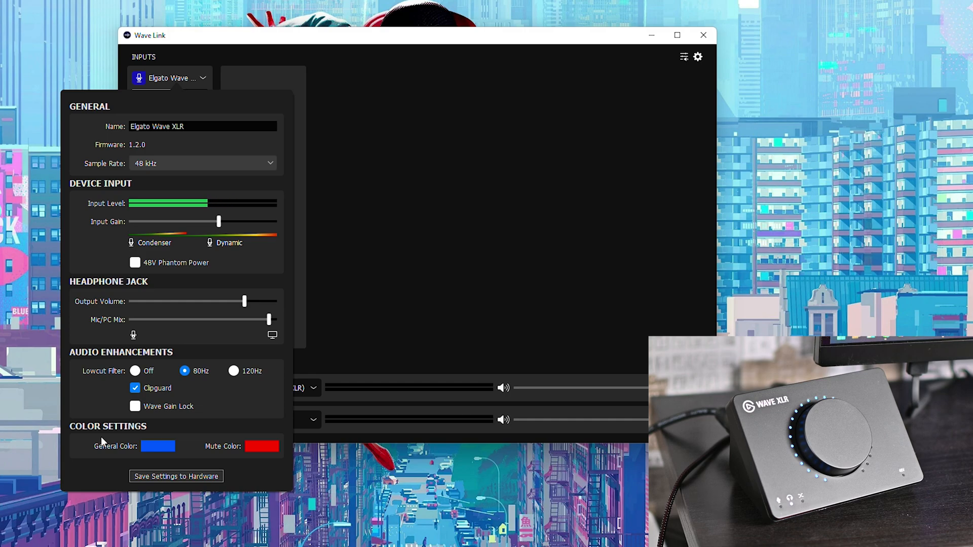
mouse_move(128, 435)
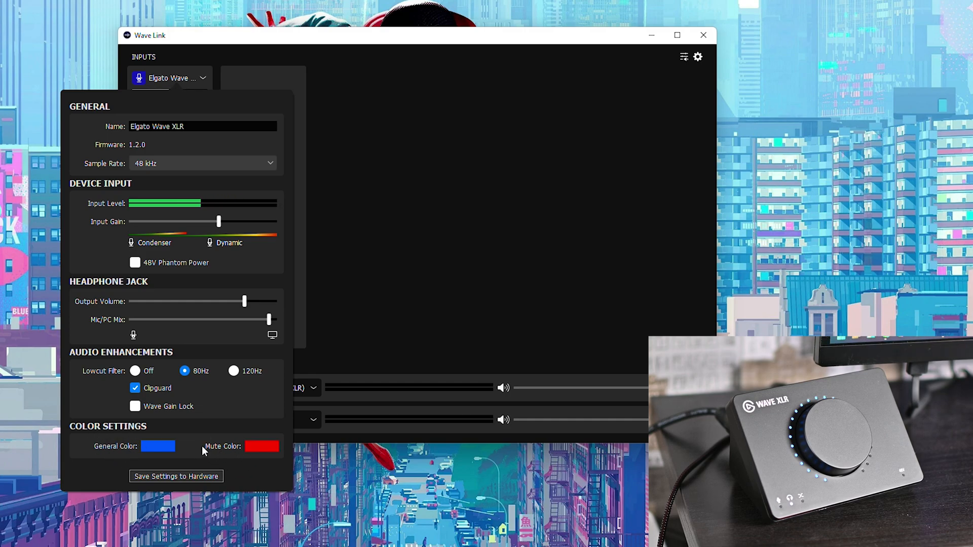
Set the Wave XLR general light colour to blue #0055ff, leaving mute red.
left_click(158, 446)
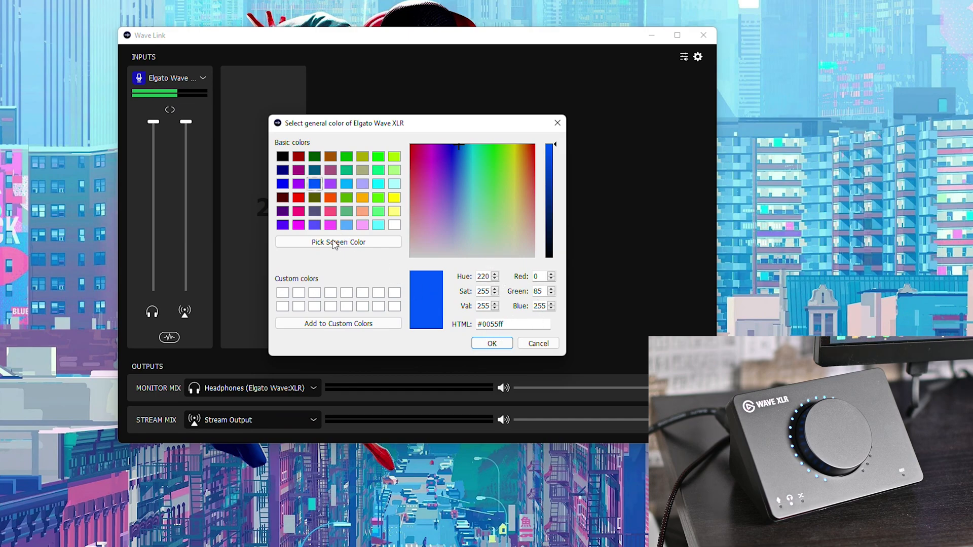
left_click(492, 343)
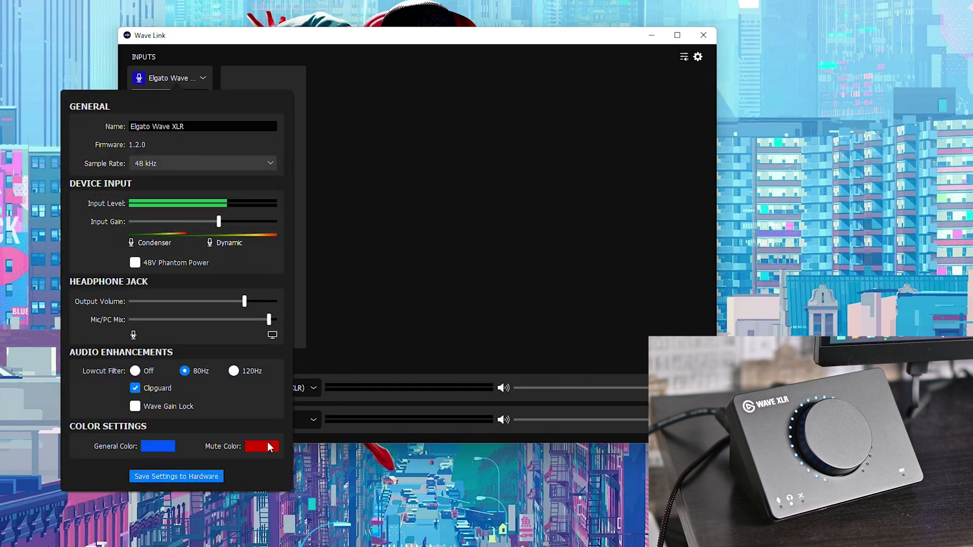